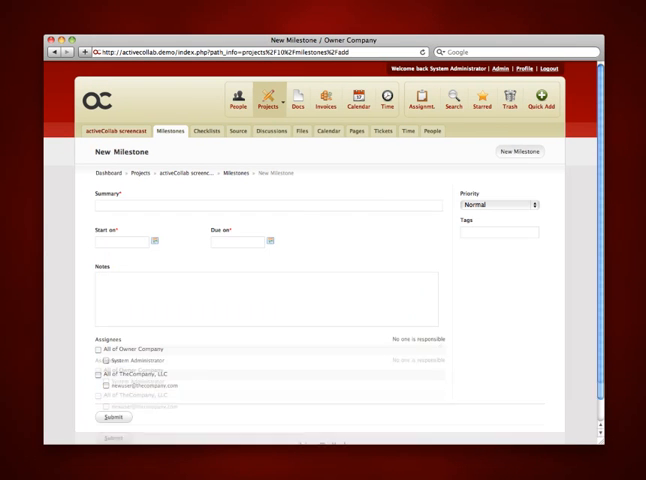
Step: Submit the new milestone with summary 'Screencast video production'
{"action": "type", "text": "Screencast video production"}
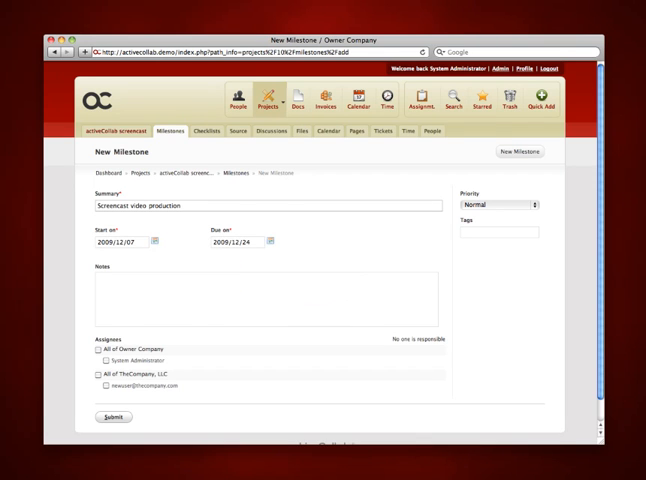
{"action": "left_click", "coordinate": [108, 416]}
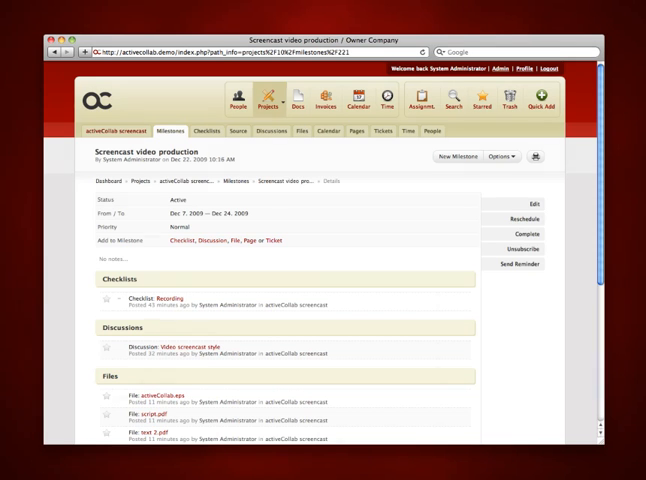
Step: Read the video's script page, glance at the files, and land on the project's tickets list
{"action": "left_click", "coordinate": [170, 296]}
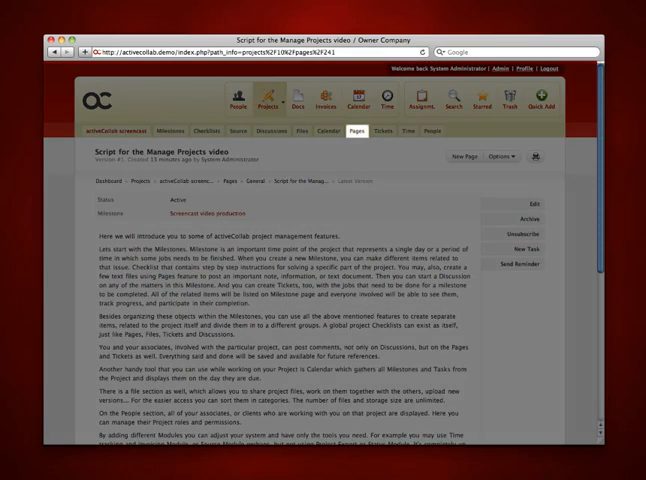
{"action": "scroll", "scroll_direction": "down", "scroll_amount": 3}
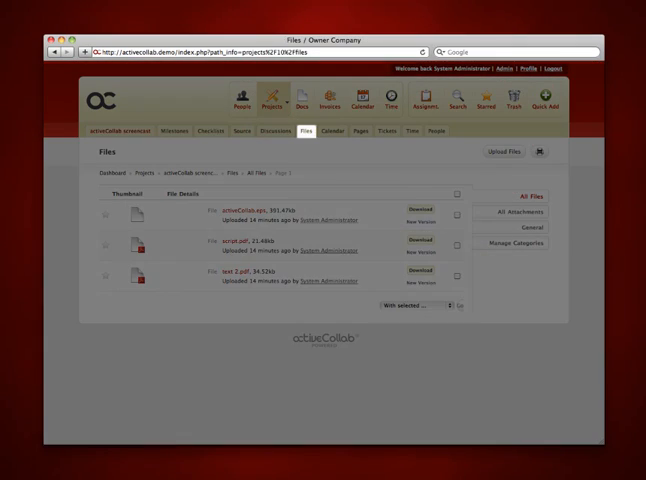
{"action": "left_click", "coordinate": [388, 132]}
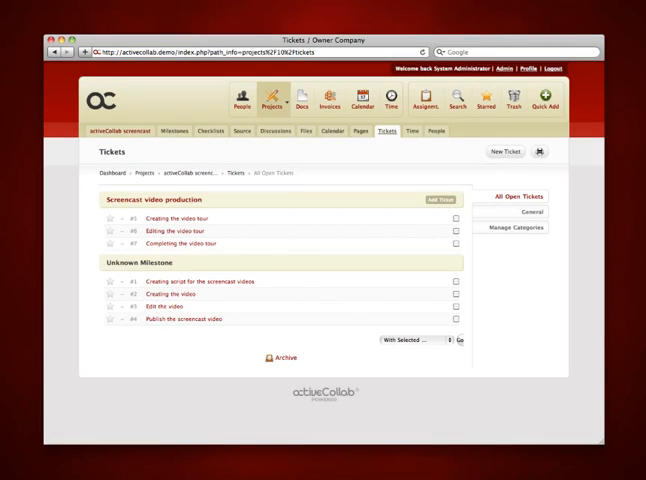
Step: Browse the Screencast video production milestone's checklists, files, pages and tickets
{"action": "left_click", "coordinate": [168, 200]}
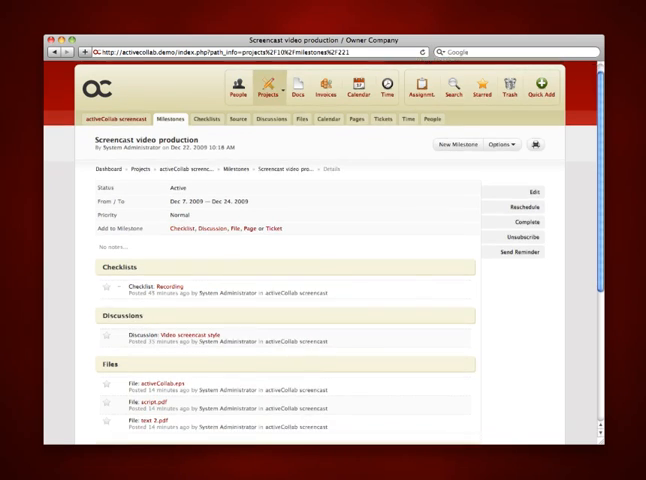
{"action": "scroll", "scroll_direction": "down", "scroll_amount": 3}
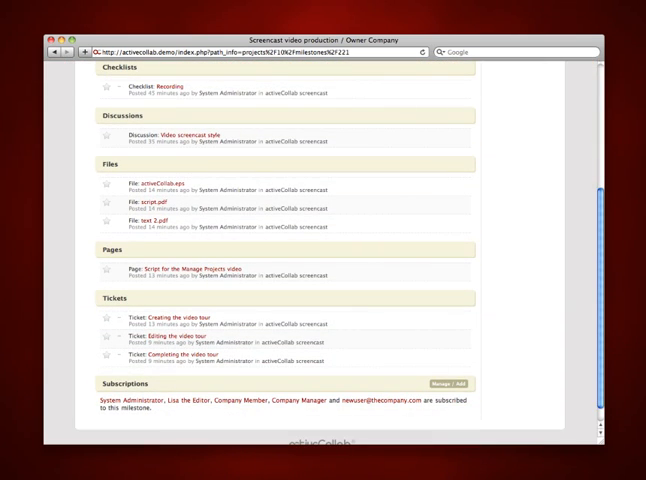
{"action": "scroll", "scroll_direction": "up", "scroll_amount": 3}
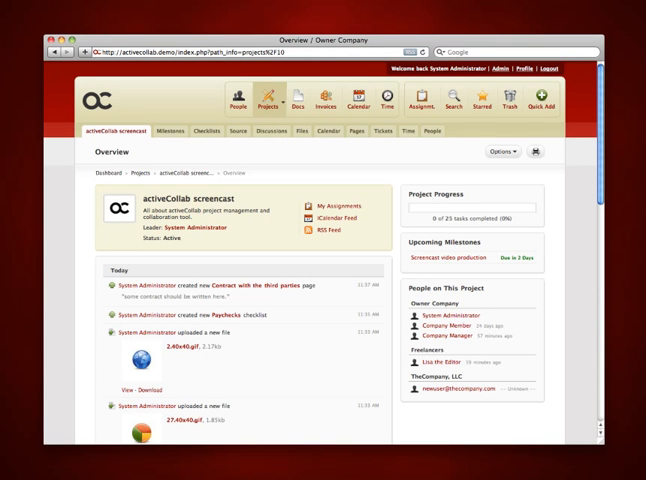
Step: Comment 'It's great! Keep up the good work everyone' on the Video screencast style discussion
{"action": "left_click", "coordinate": [210, 130]}
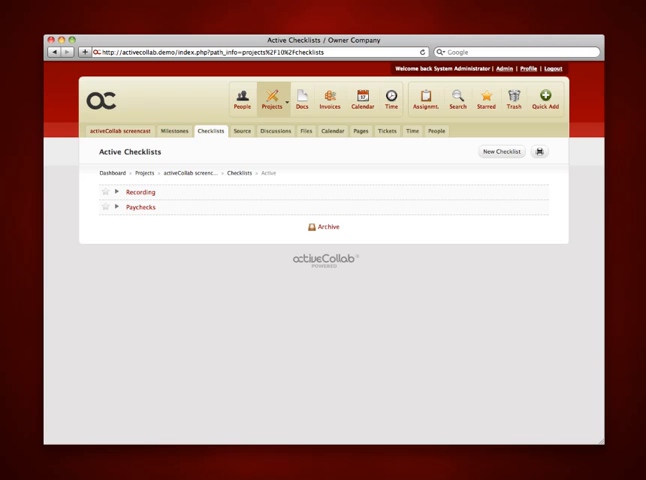
{"action": "left_click", "coordinate": [304, 132]}
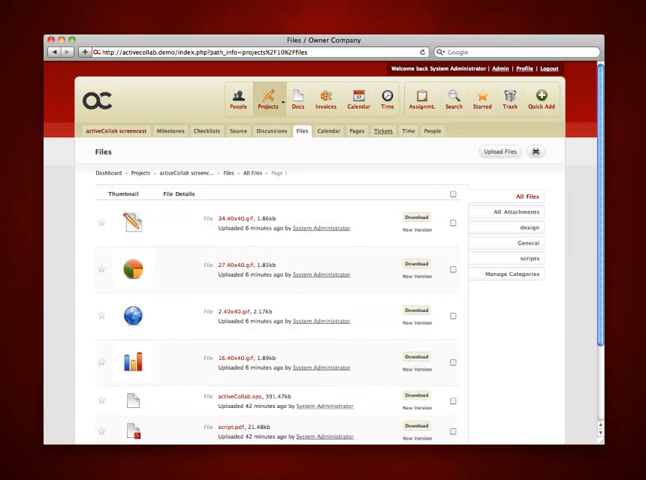
{"action": "left_click", "coordinate": [268, 132]}
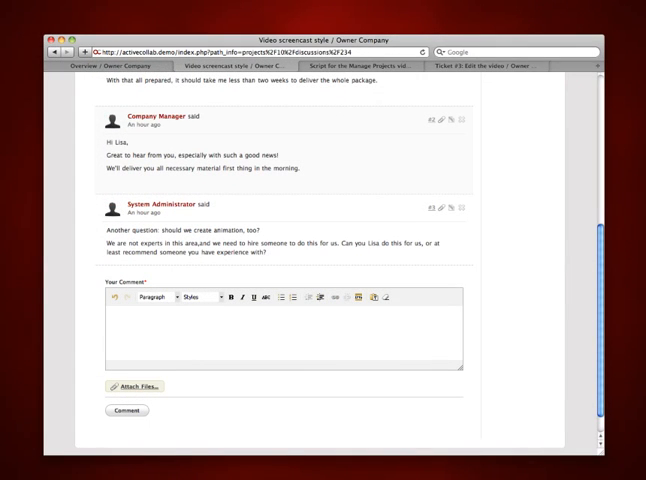
{"action": "type", "text": "It's great! Keep up the good work everyone"}
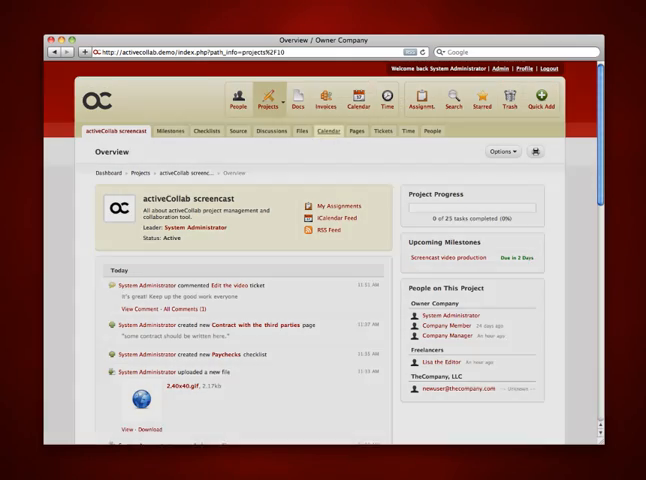
Step: View the project calendar, then scan the uploaded files list
{"action": "left_click", "coordinate": [320, 130]}
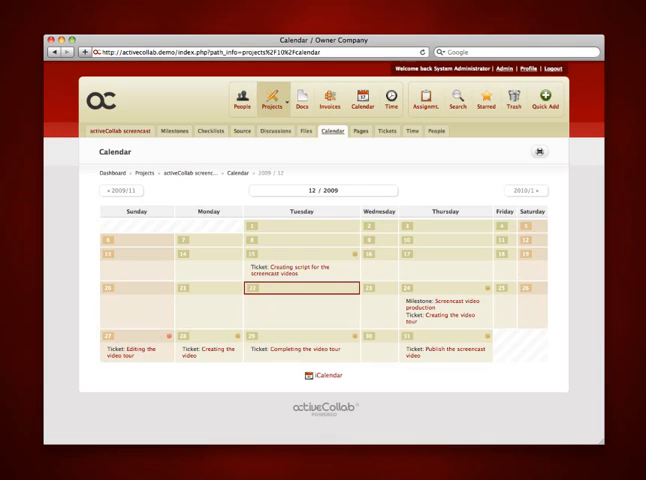
{"action": "left_click", "coordinate": [308, 130]}
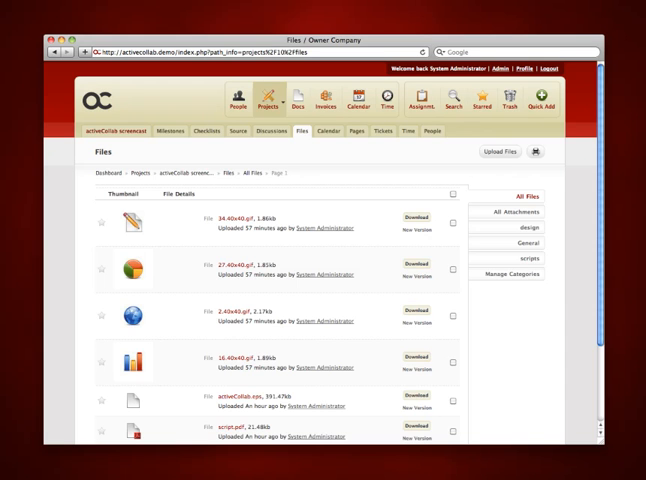
{"action": "scroll", "scroll_direction": "down", "scroll_amount": 3}
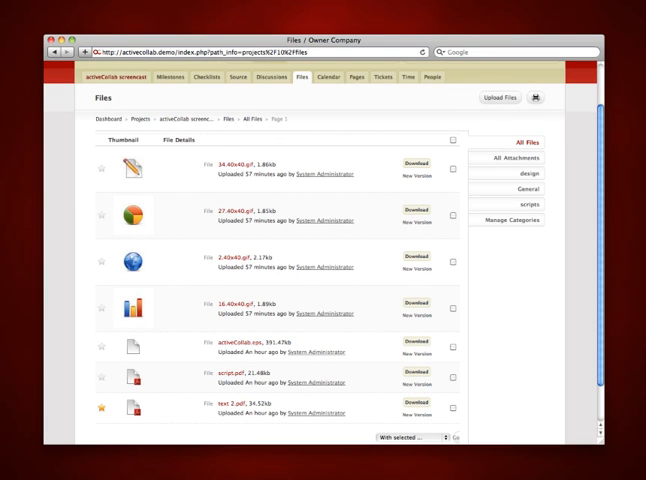
Step: View the file categories manager, then head to Administration for the Modules list
{"action": "left_click", "coordinate": [510, 220]}
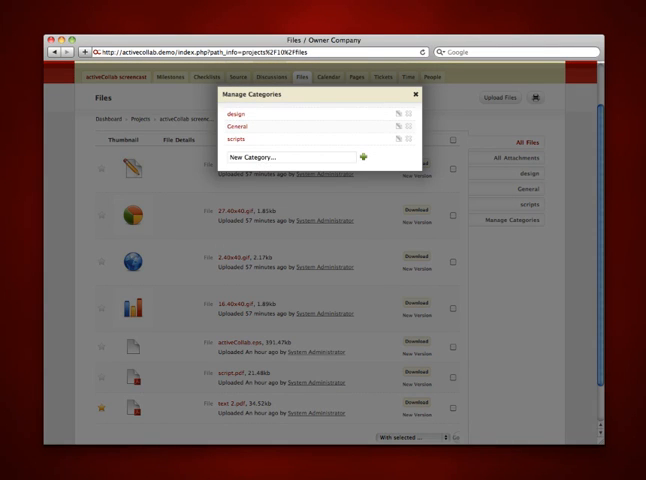
{"action": "left_click", "coordinate": [416, 94]}
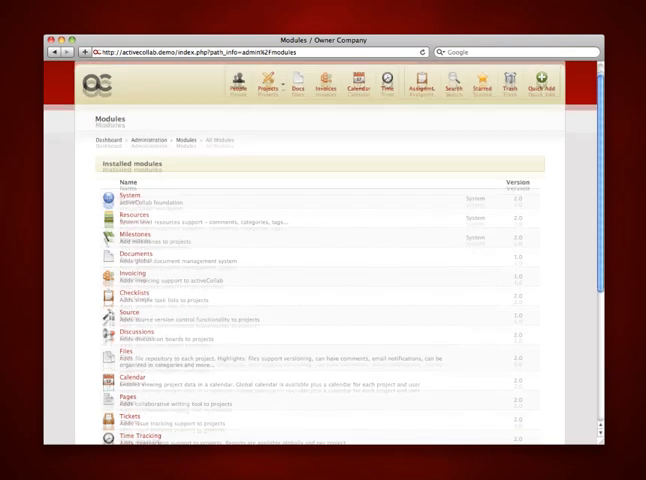
{"action": "scroll", "scroll_direction": "down", "scroll_amount": 3}
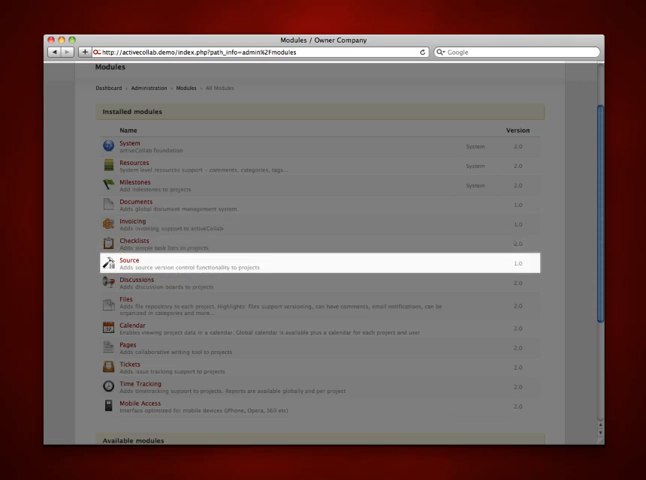
{"action": "scroll", "scroll_direction": "down", "scroll_amount": 3}
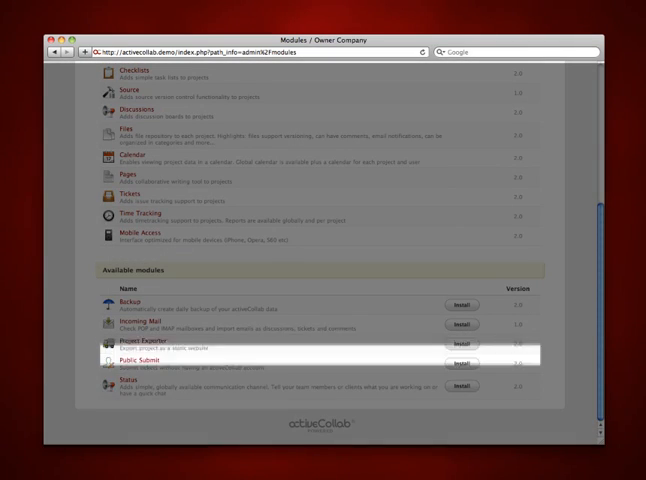